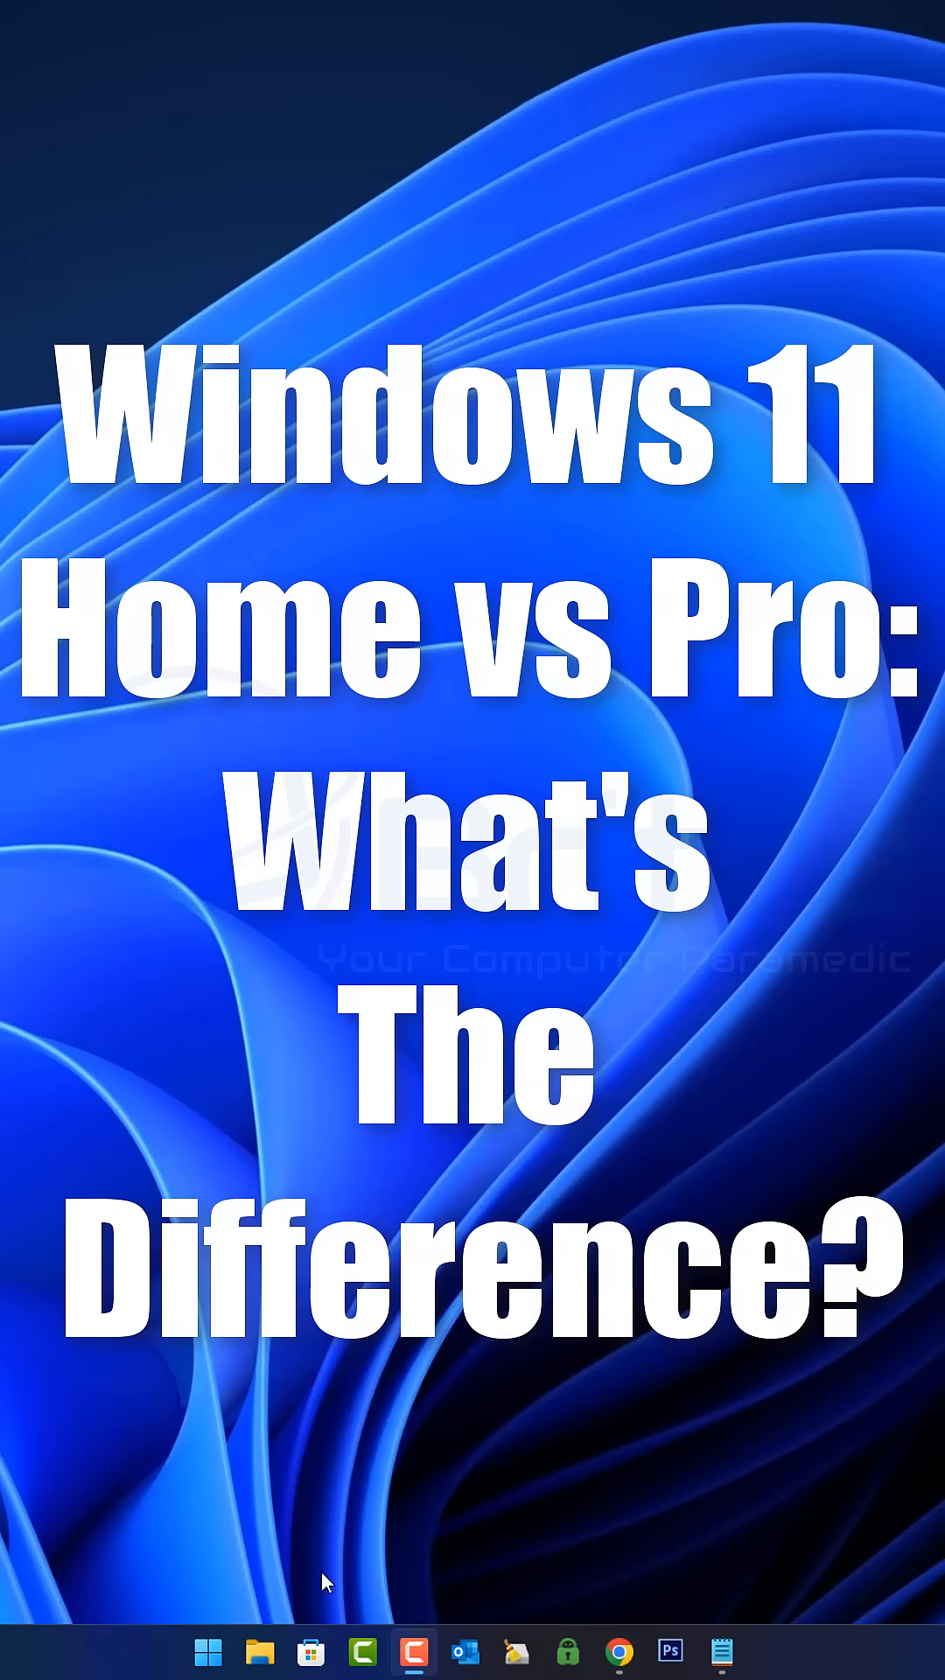
Bring up the Start menu with its pinned apps and recommendations.
{"action": "left_click", "coordinate": [208, 1652]}
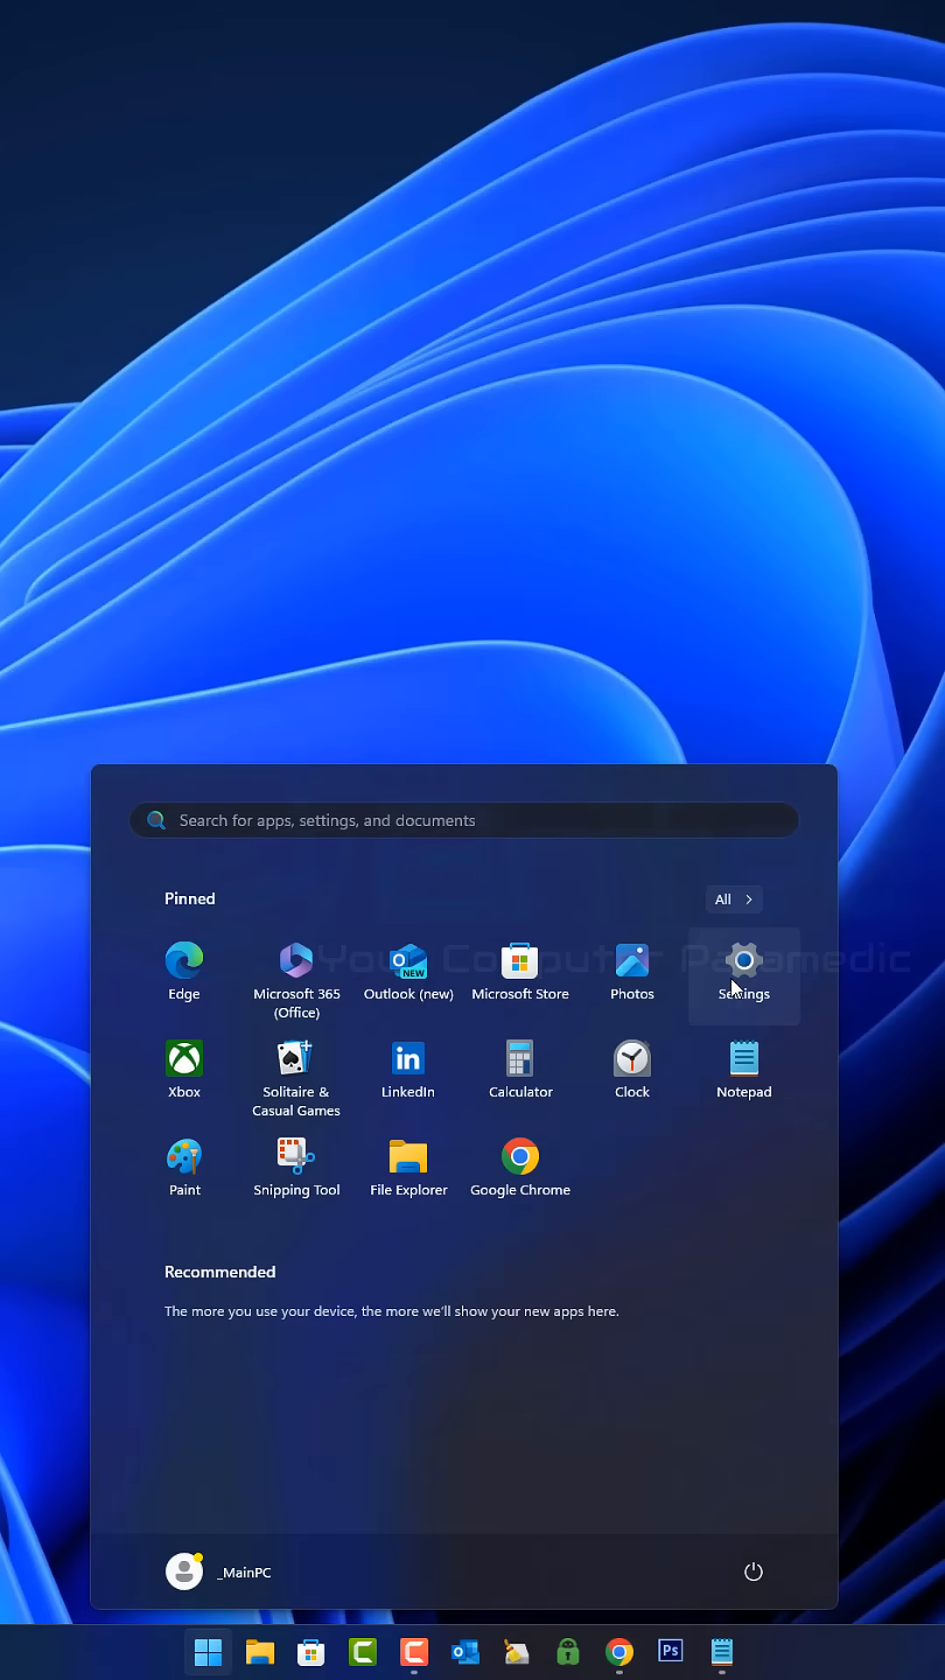
Navigate Settings to System > About and highlight the Windows 11 Pro edition name.
{"action": "left_click", "coordinate": [742, 973]}
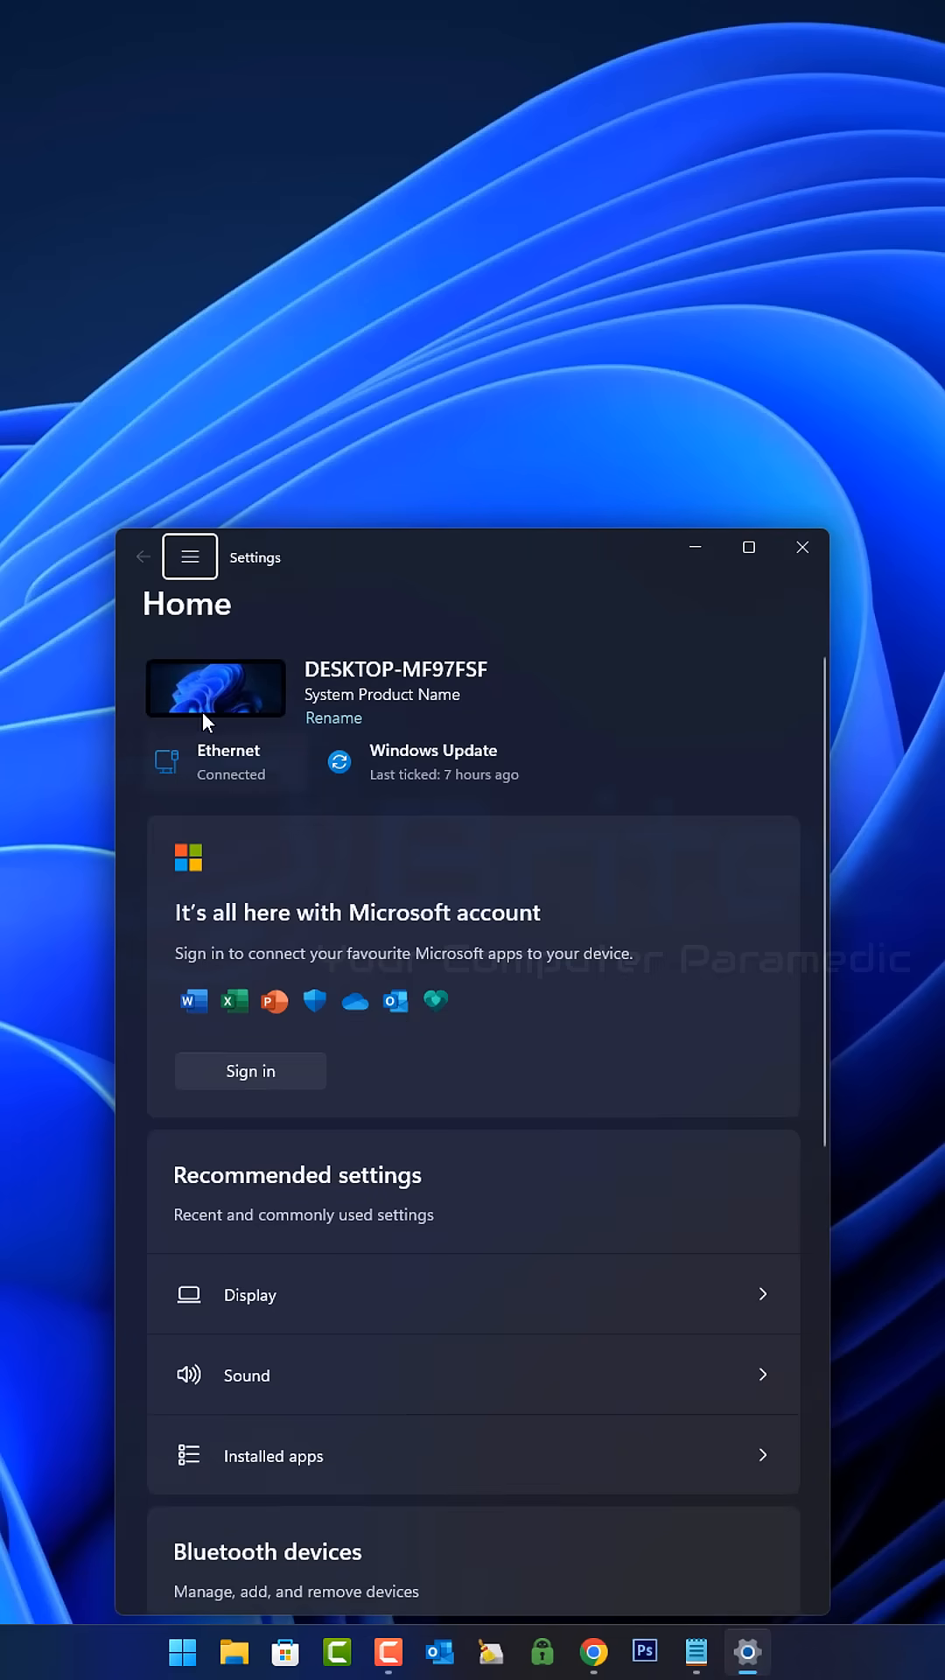
{"action": "left_click", "coordinate": [189, 557]}
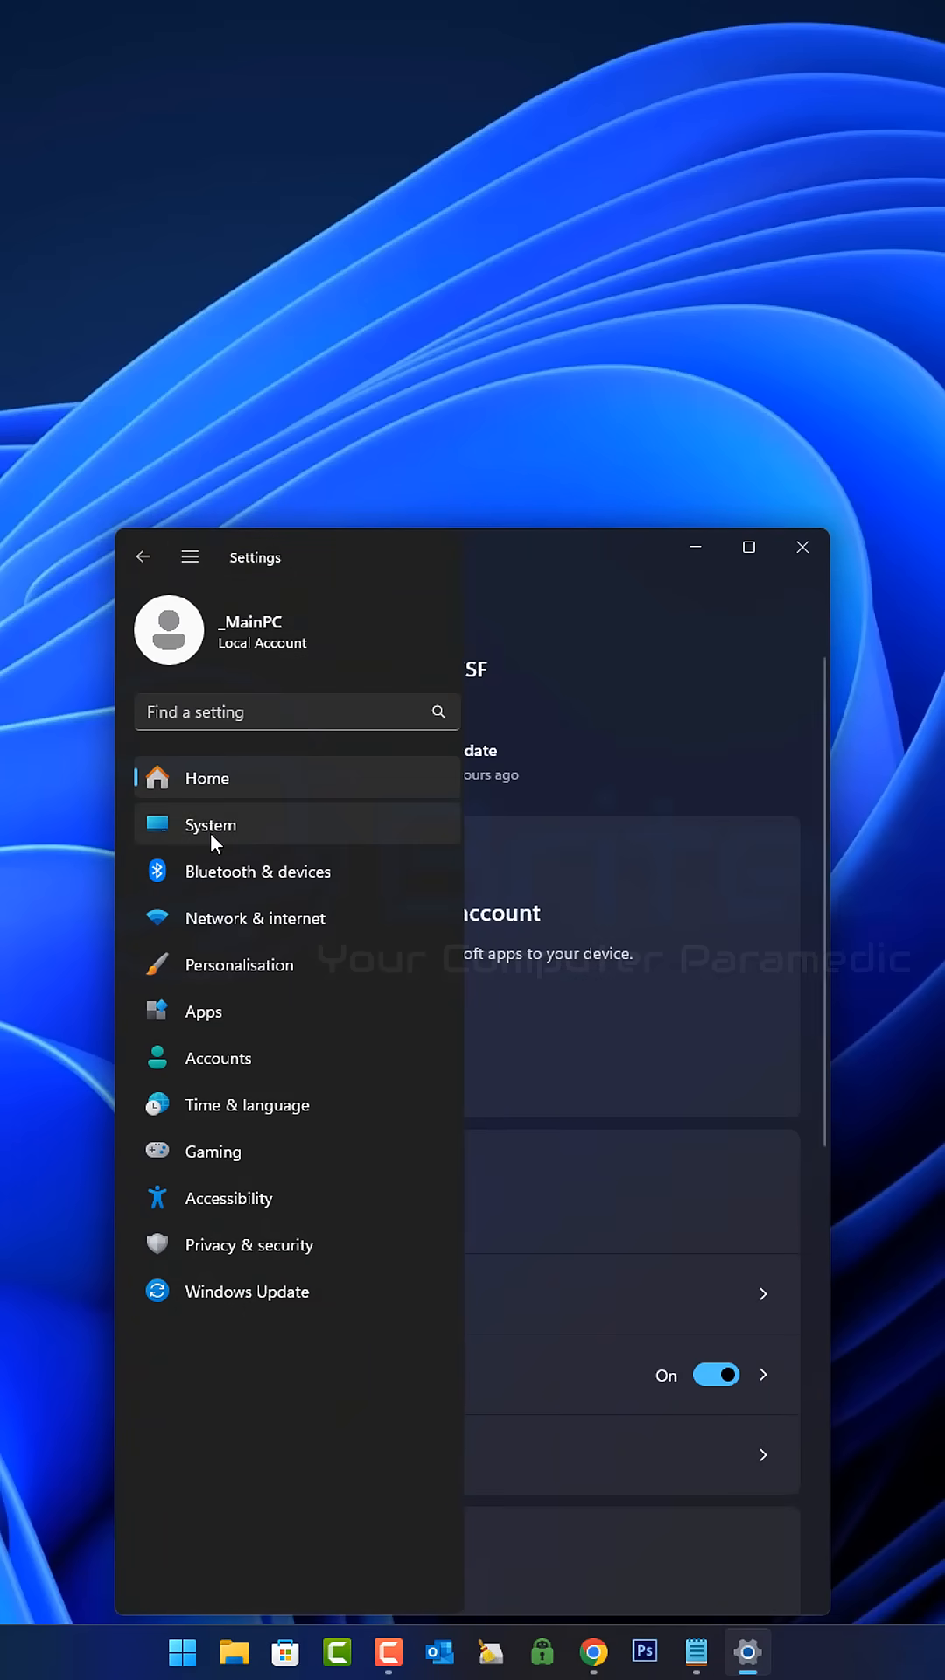
{"action": "left_click", "coordinate": [210, 824]}
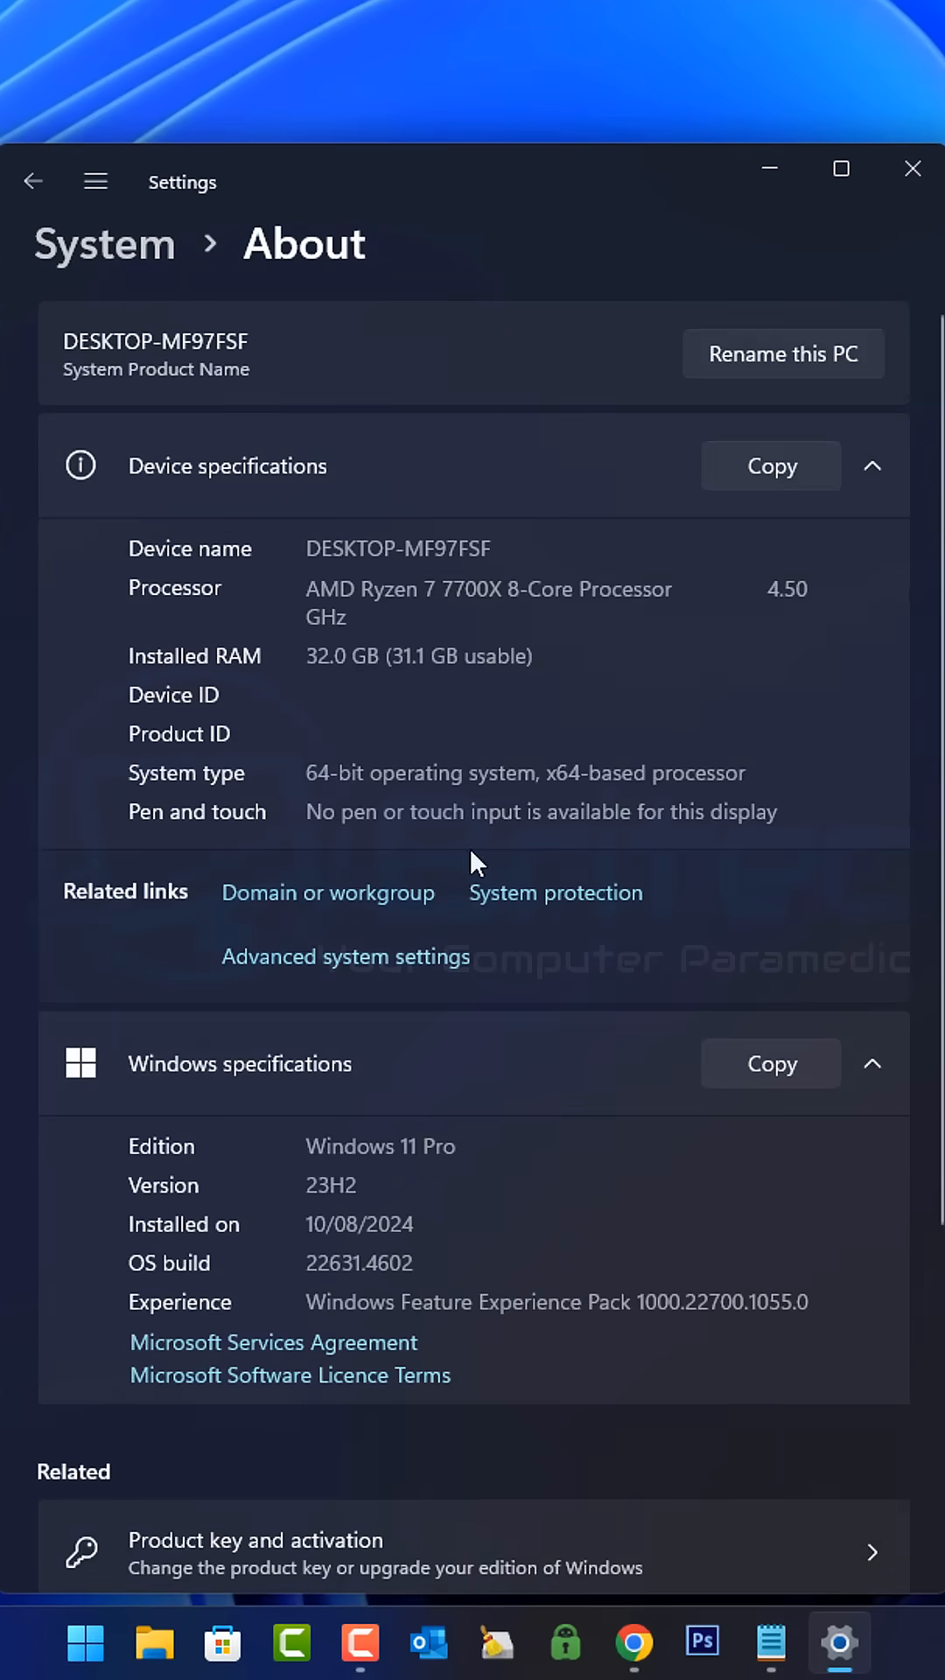
{"action": "mouse_move", "coordinate": [469, 1162]}
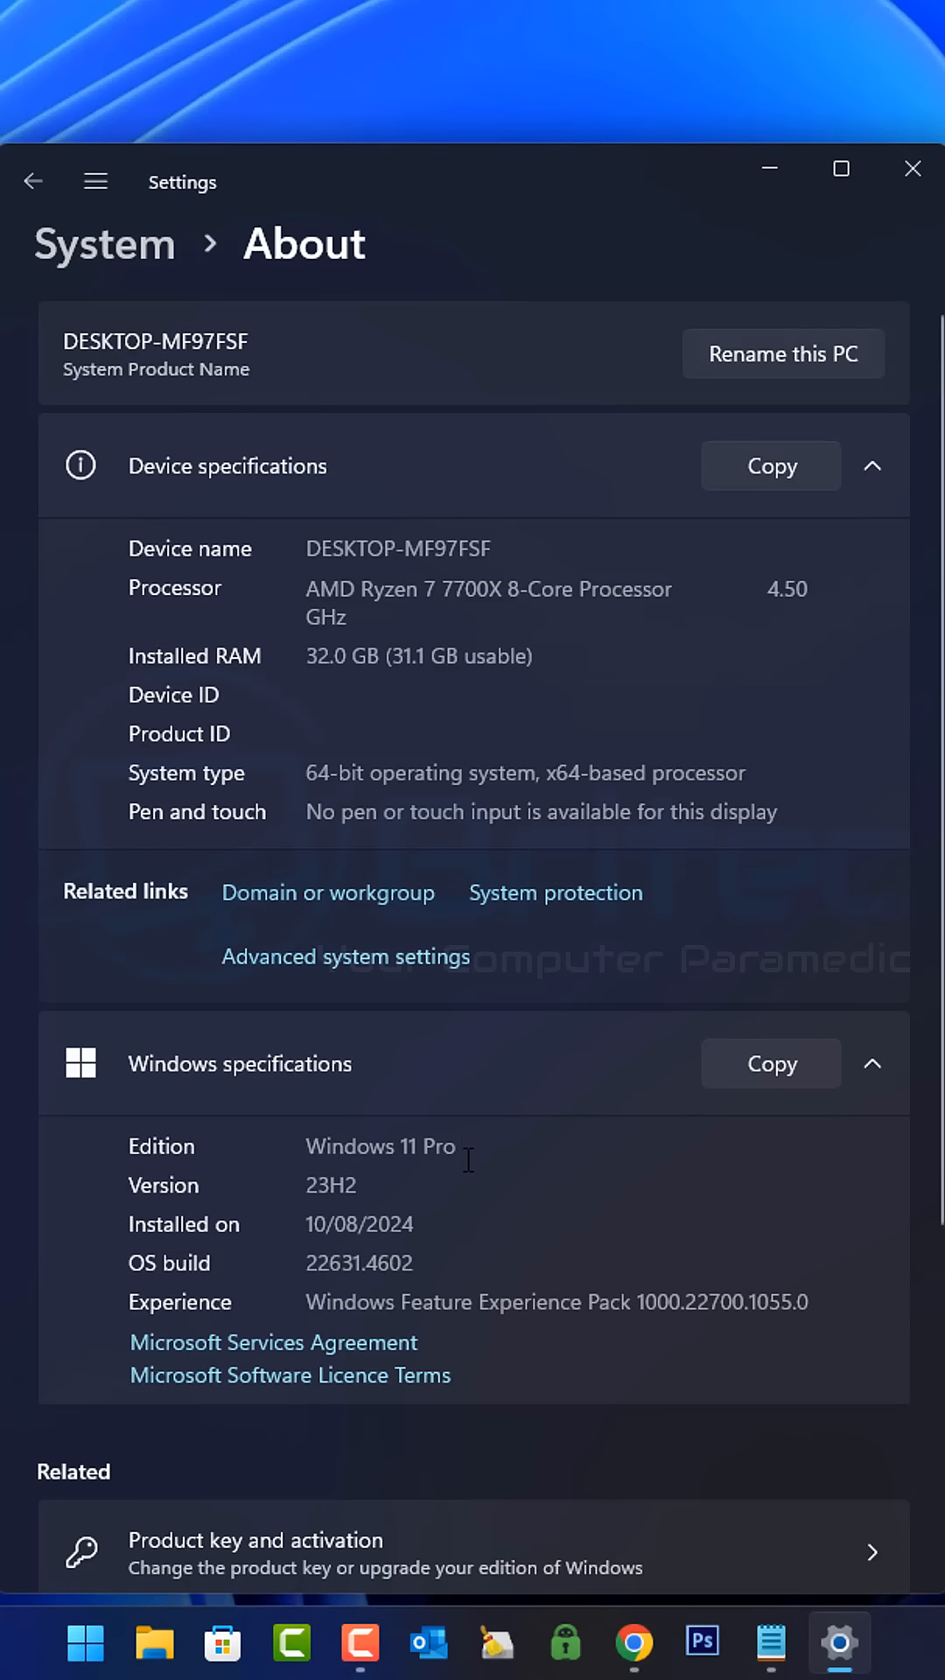
{"action": "double_click", "coordinate": [380, 1145]}
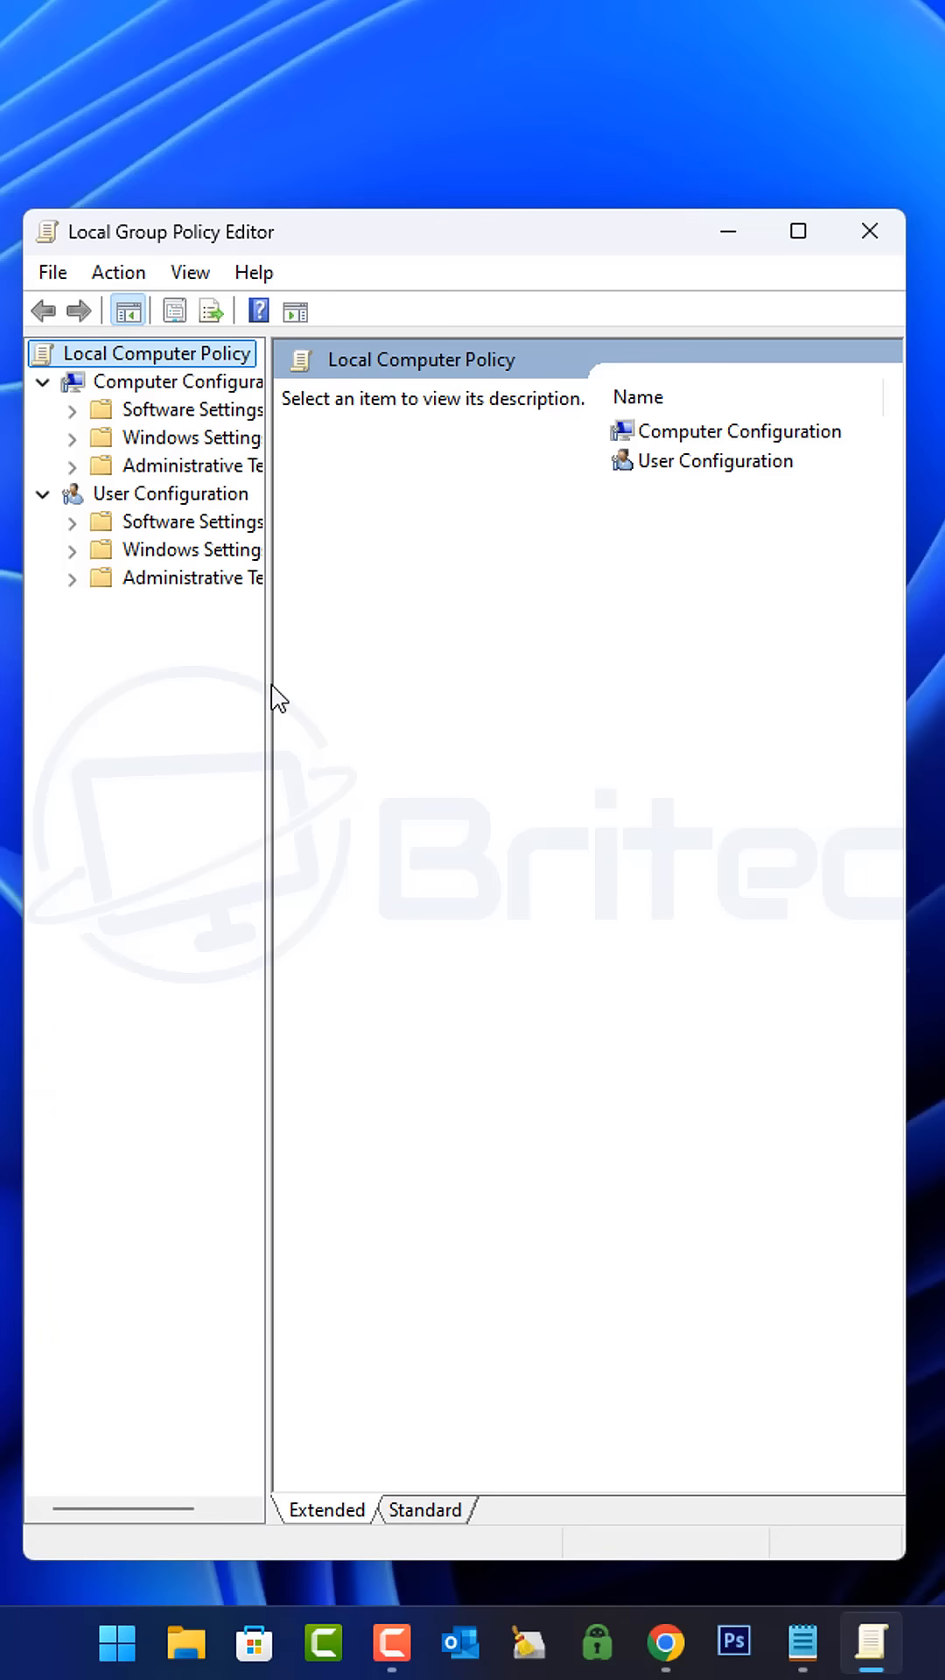
Drag the pane divider right so Computer and User Configuration node names show fully.
{"action": "left_click_drag", "start_coordinate": [273, 689], "coordinate": [380, 689]}
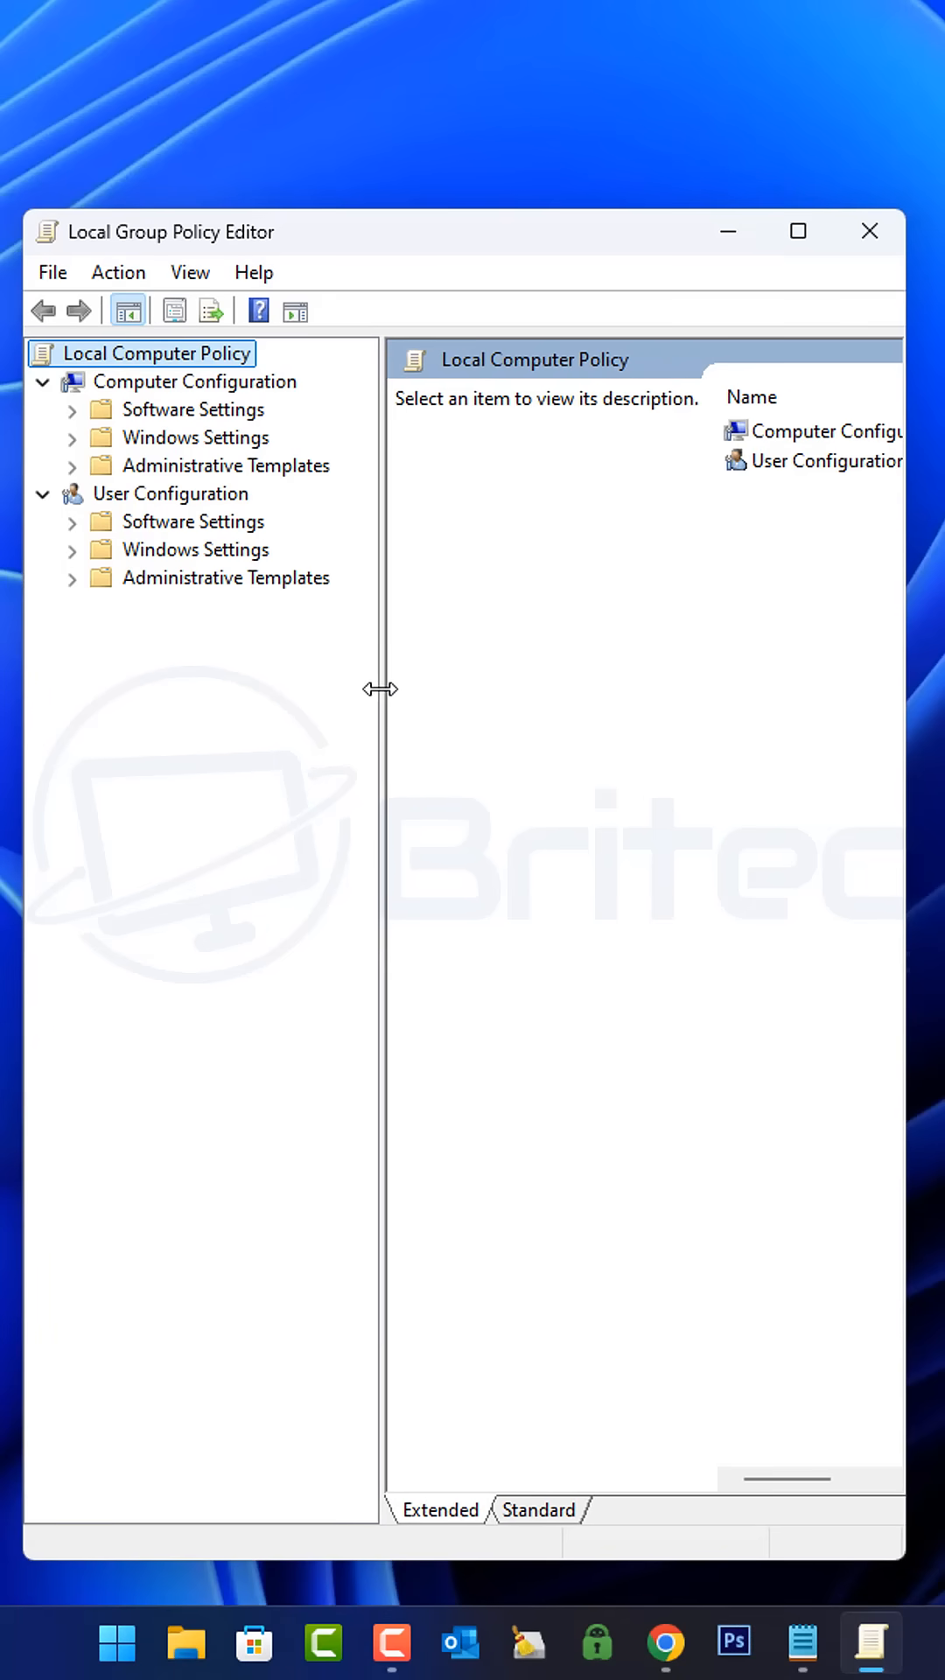
{"action": "mouse_move", "coordinate": [476, 288]}
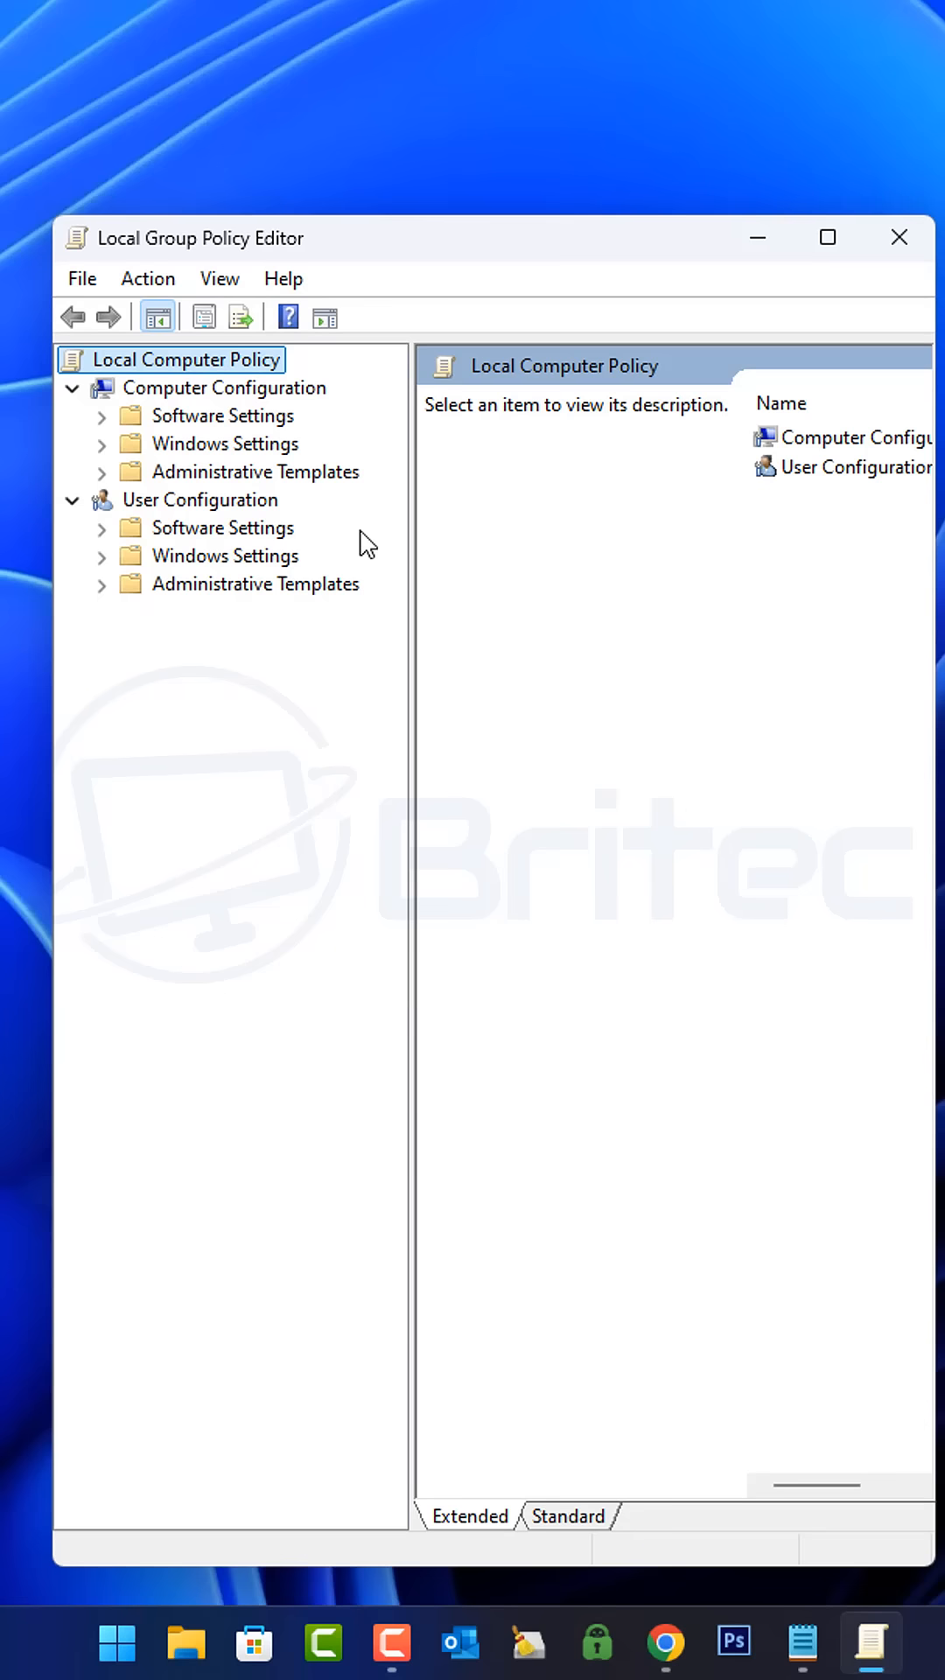
{"action": "mouse_move", "coordinate": [938, 525]}
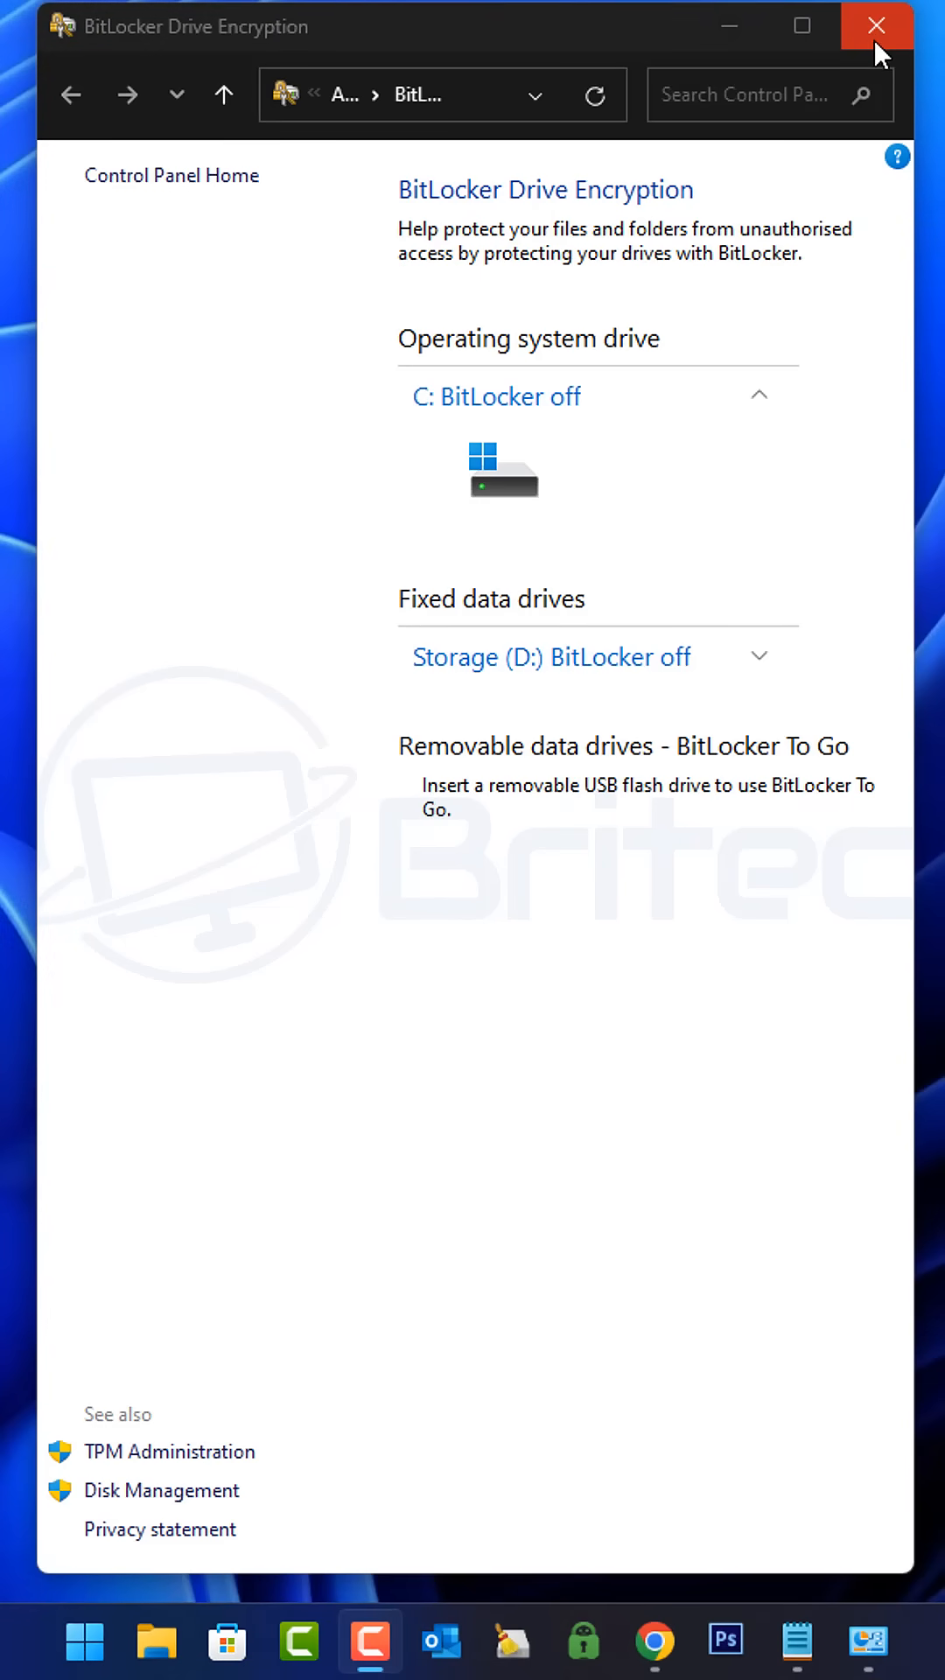
{"action": "mouse_move", "coordinate": [875, 27]}
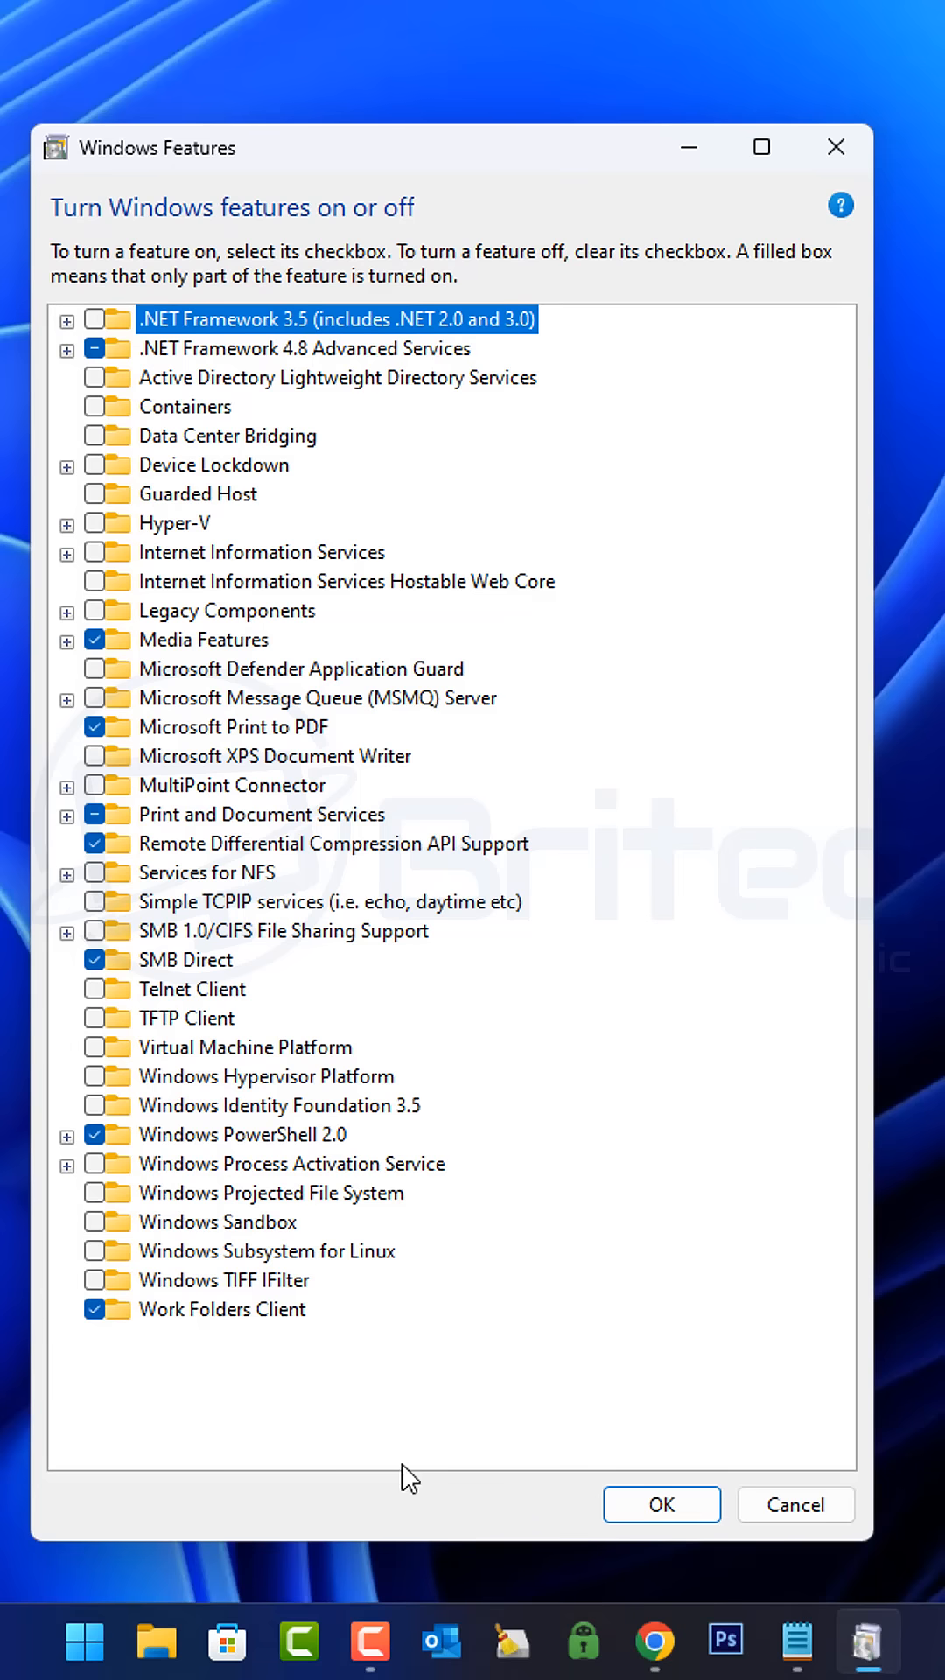
{"action": "mouse_move", "coordinate": [250, 1251]}
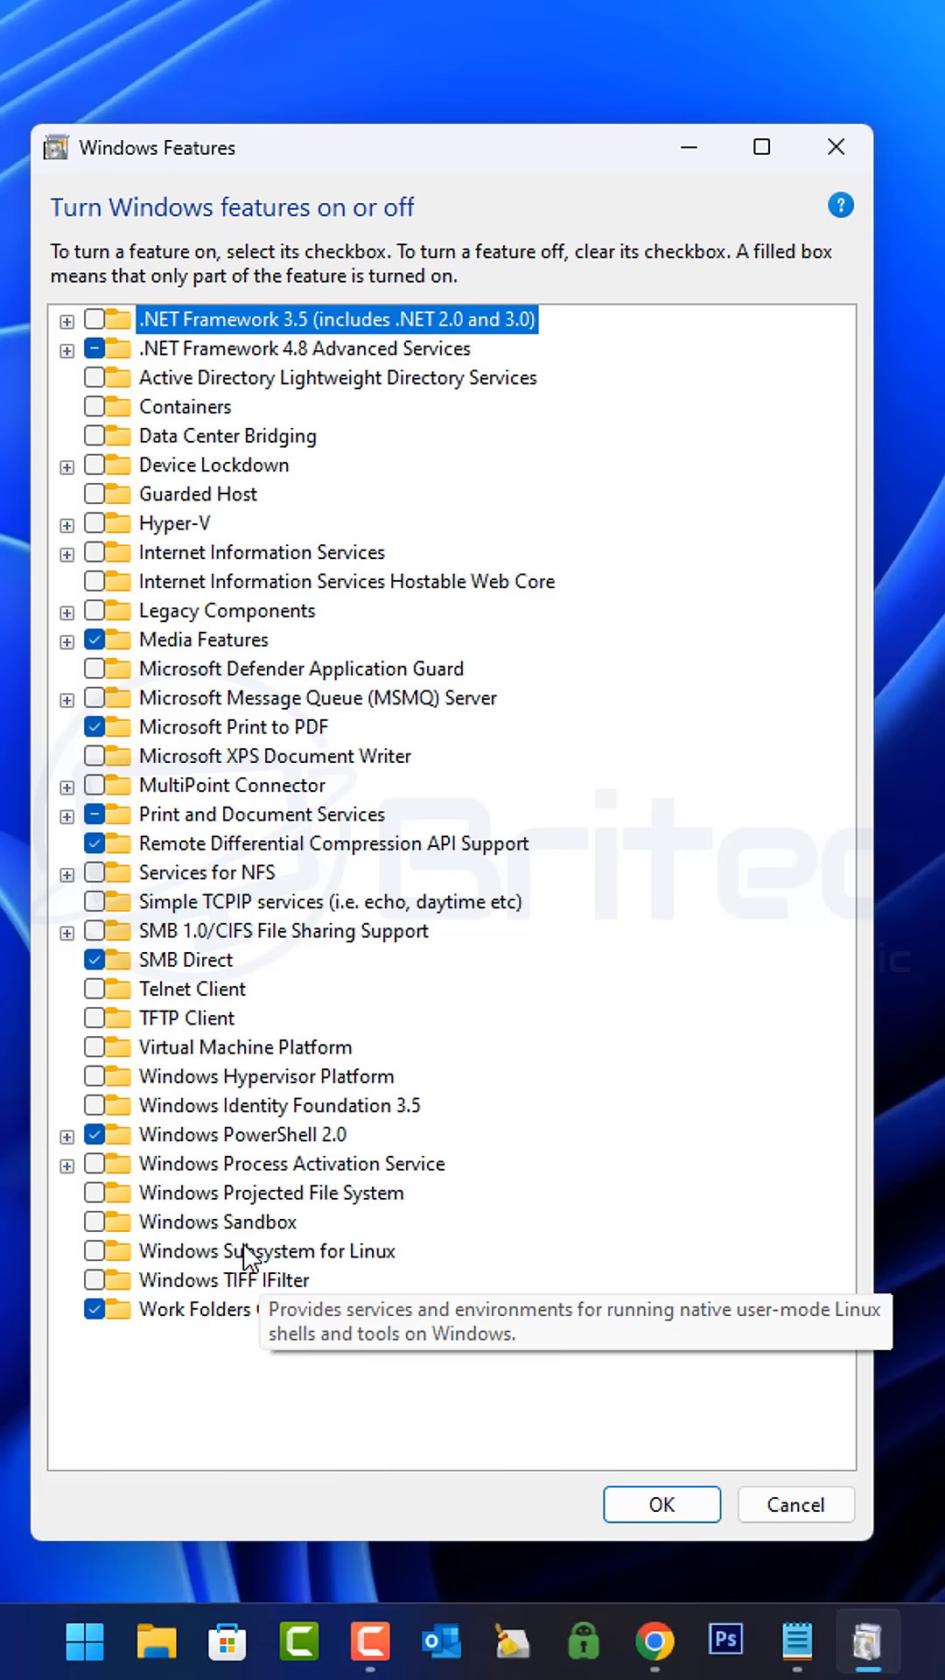
{"action": "left_click", "coordinate": [217, 1221]}
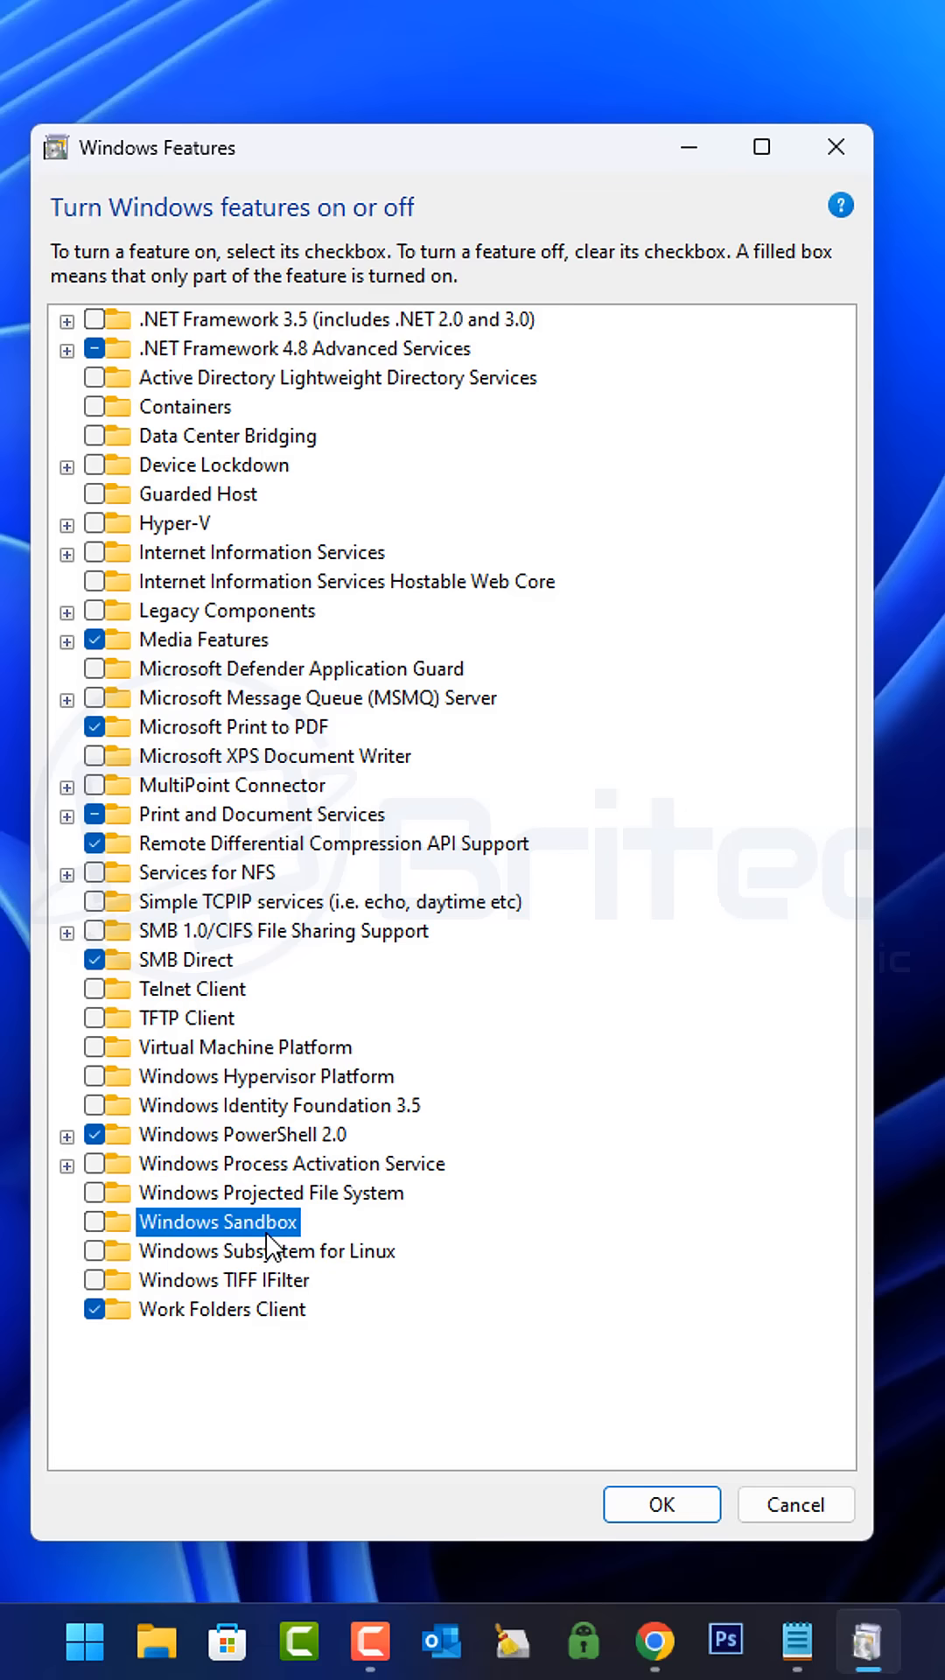
{"action": "mouse_move", "coordinate": [266, 1250]}
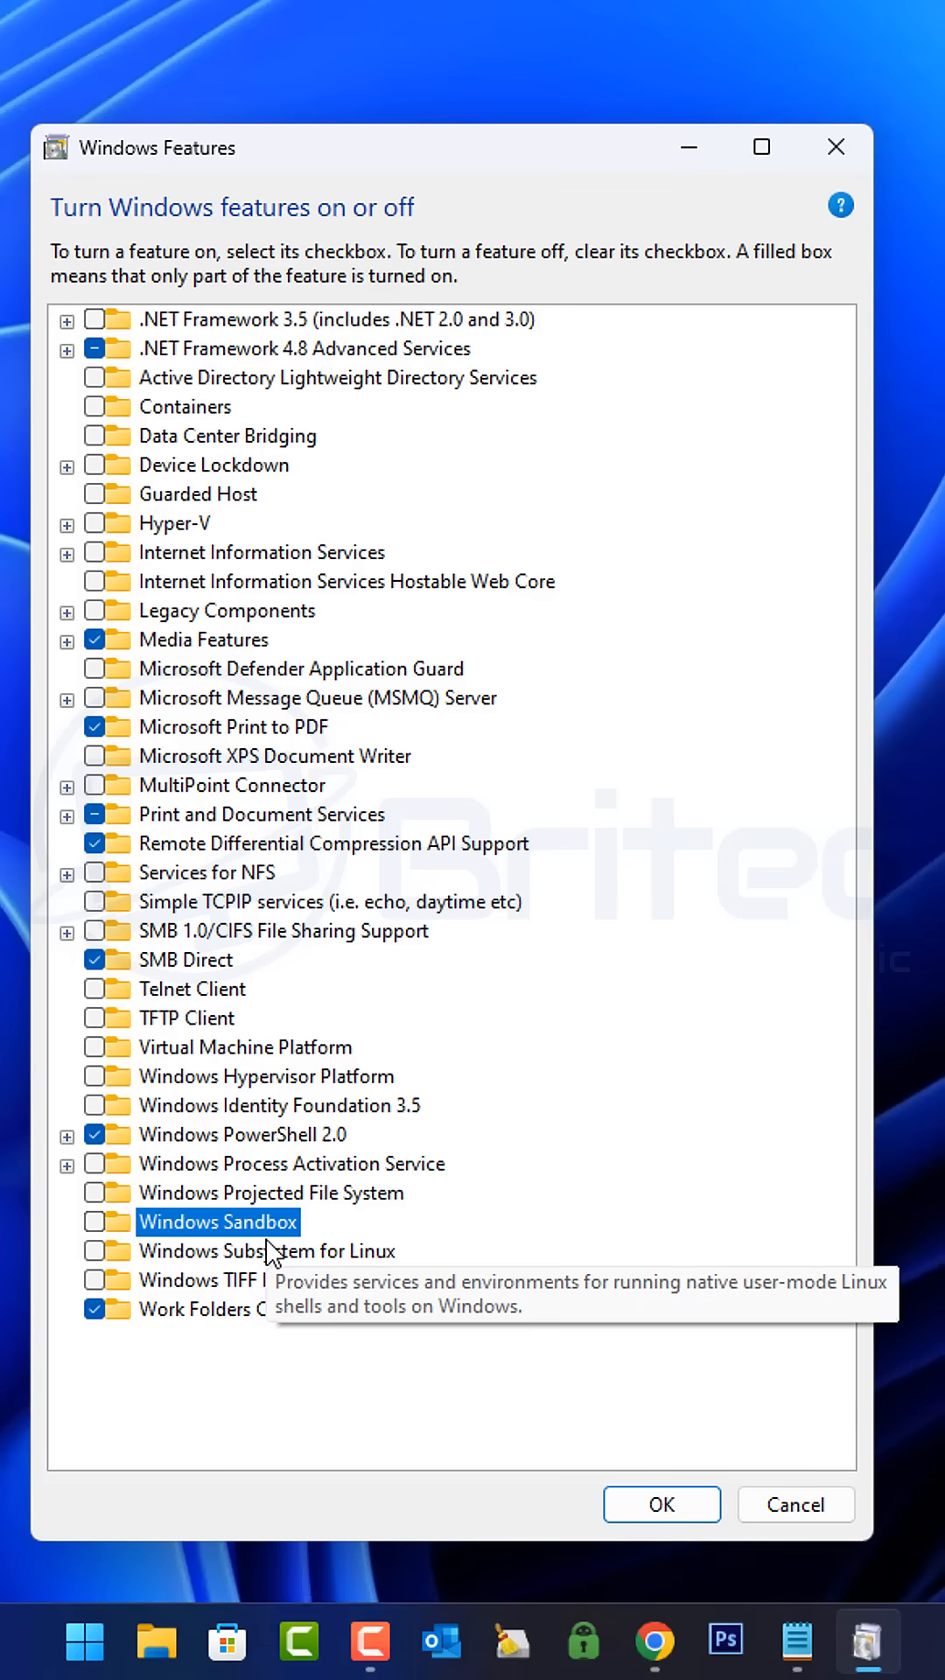
{"action": "mouse_move", "coordinate": [643, 1038]}
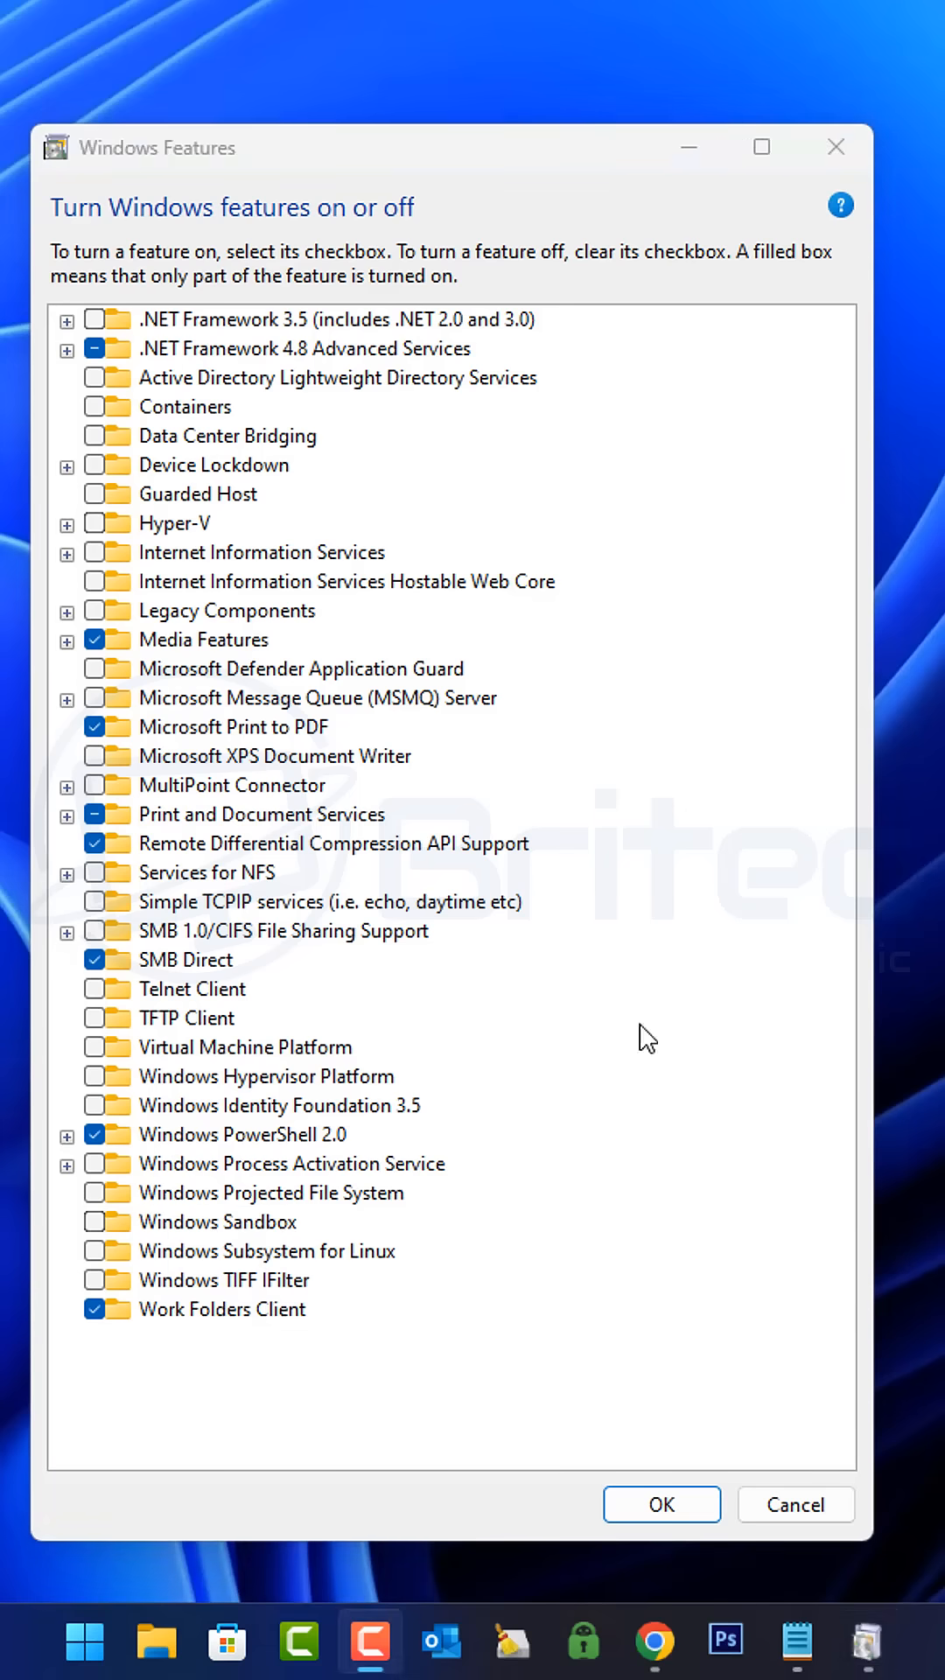